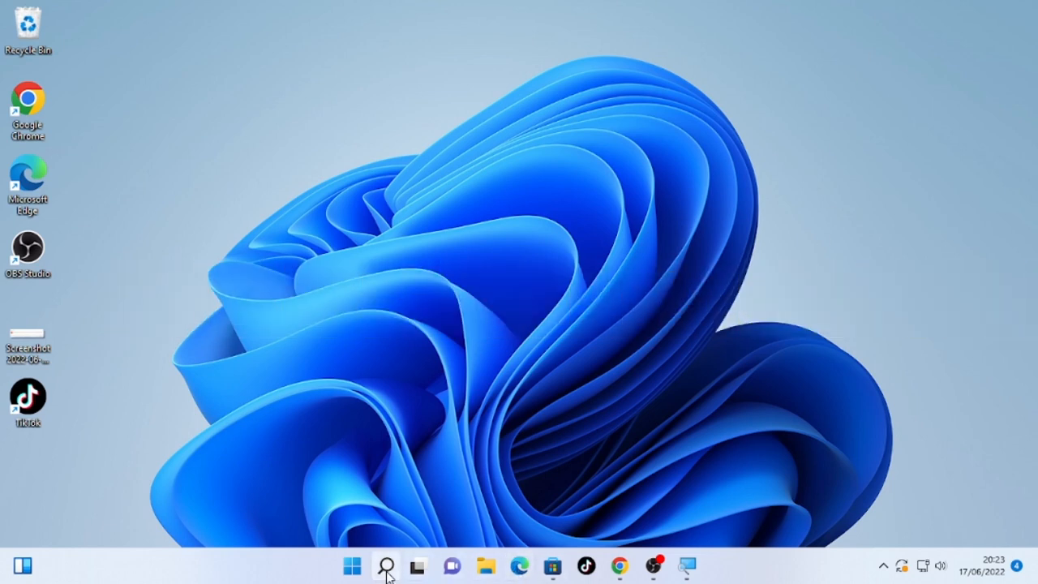
Step: Search 'task manager' from the taskbar and launch Task Manager from the best match
left_click(386, 564)
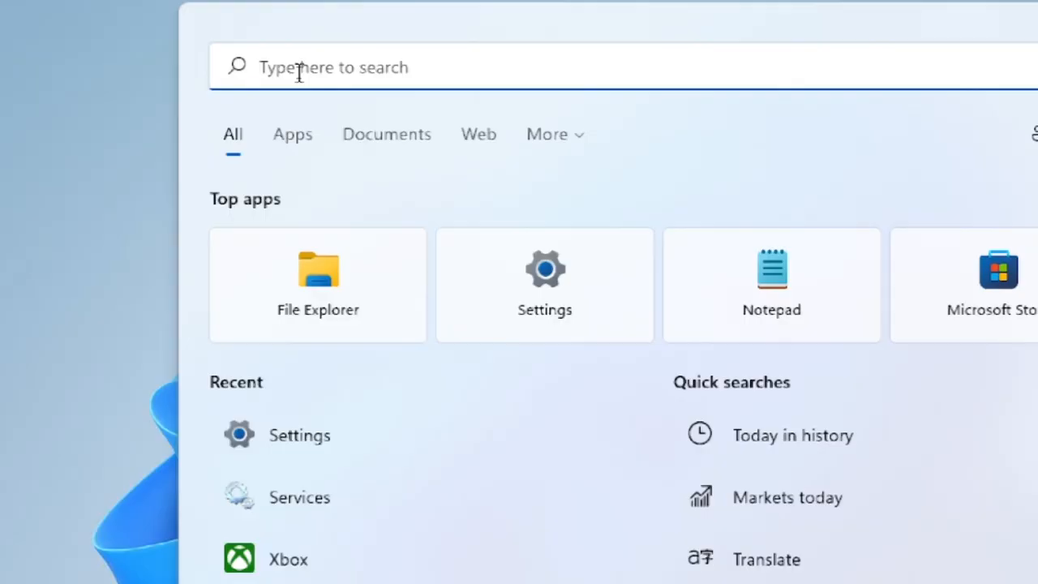
type("task manage")
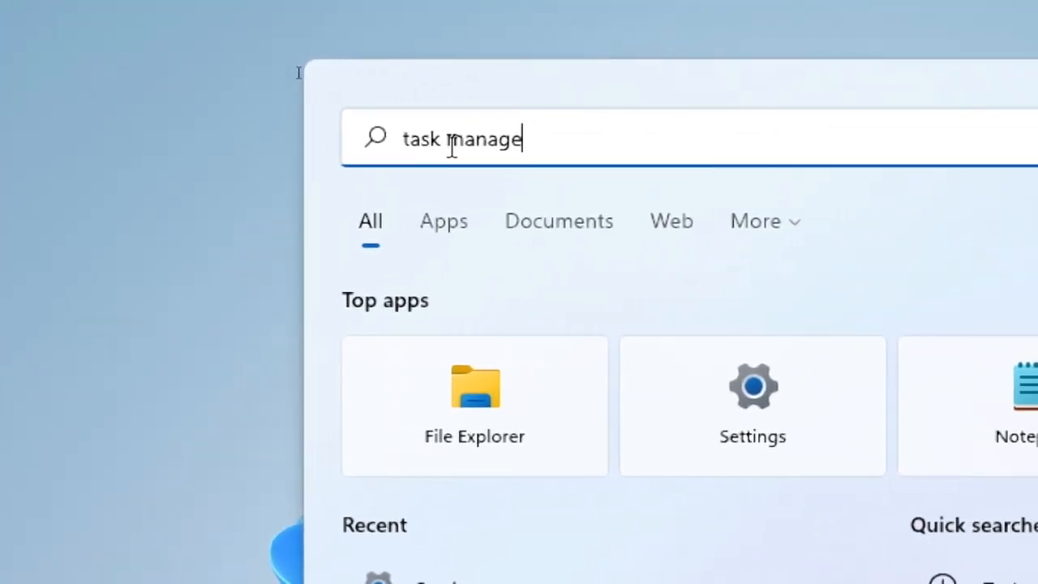
type("r")
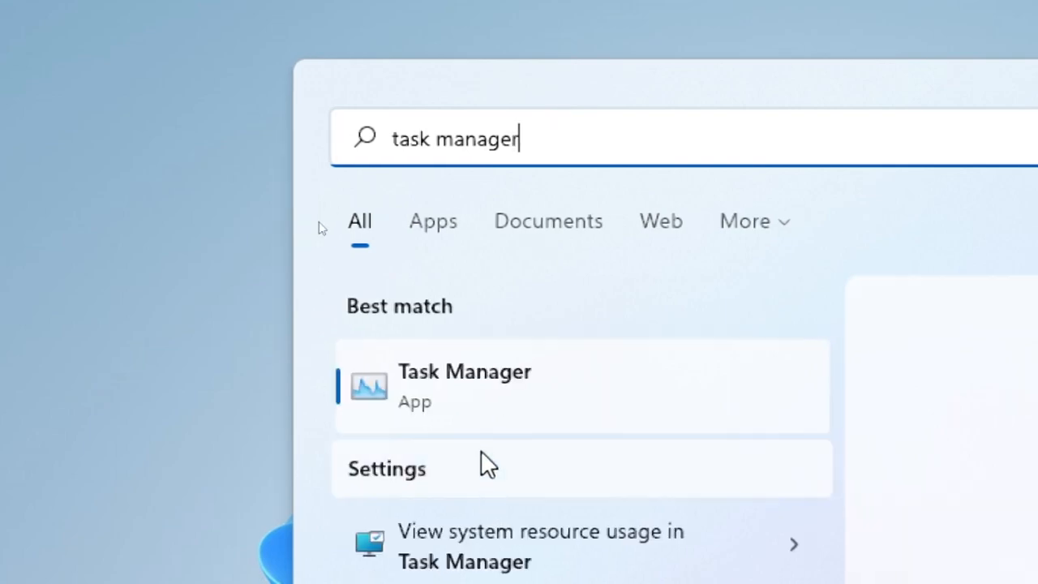
left_click(464, 386)
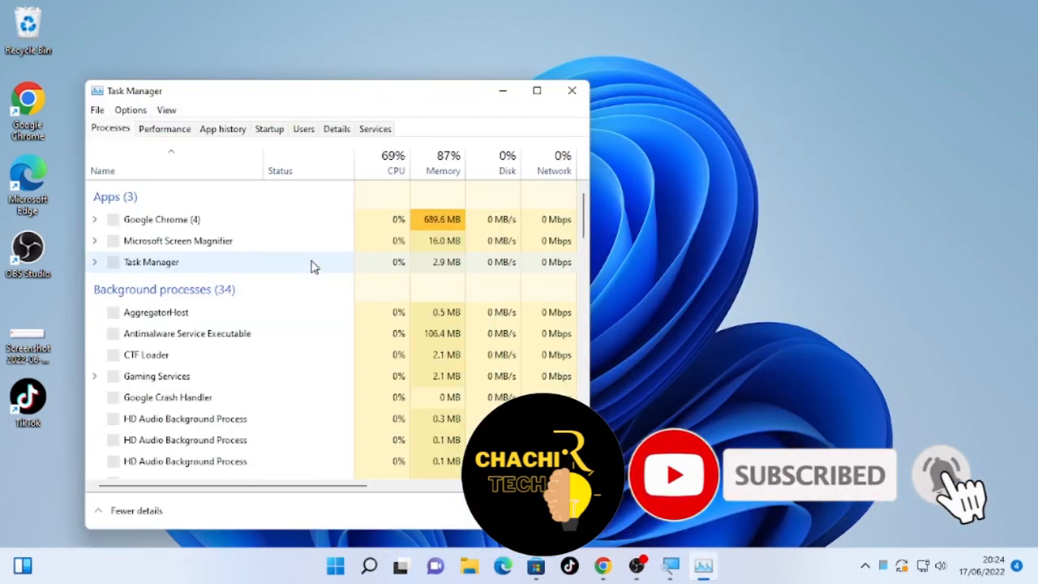
mouse_move(260, 266)
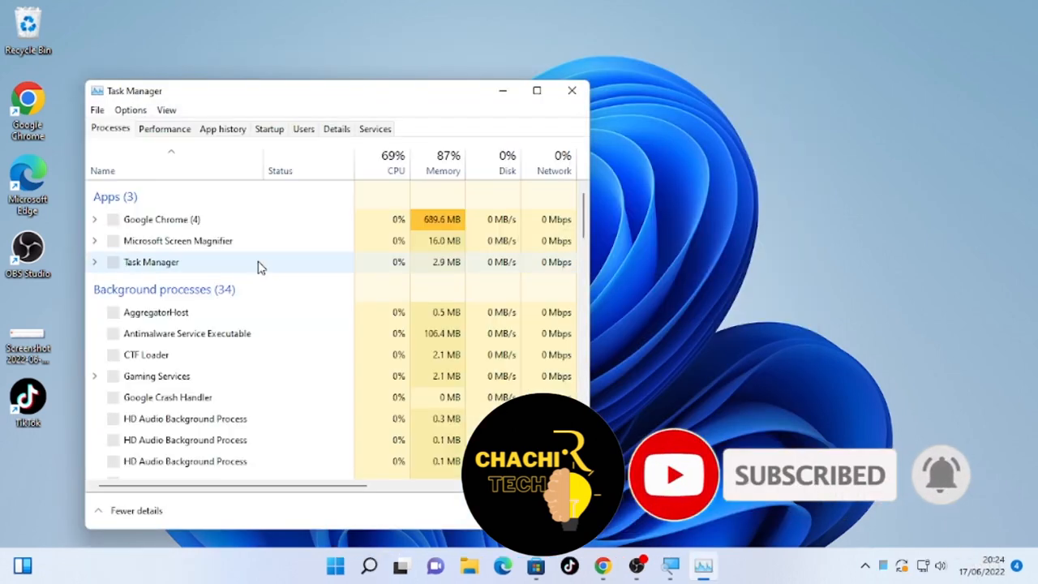
Step: Locate Windows Explorer in the Processes list and restart it to reload the desktop and taskbar
scroll("down", 3)
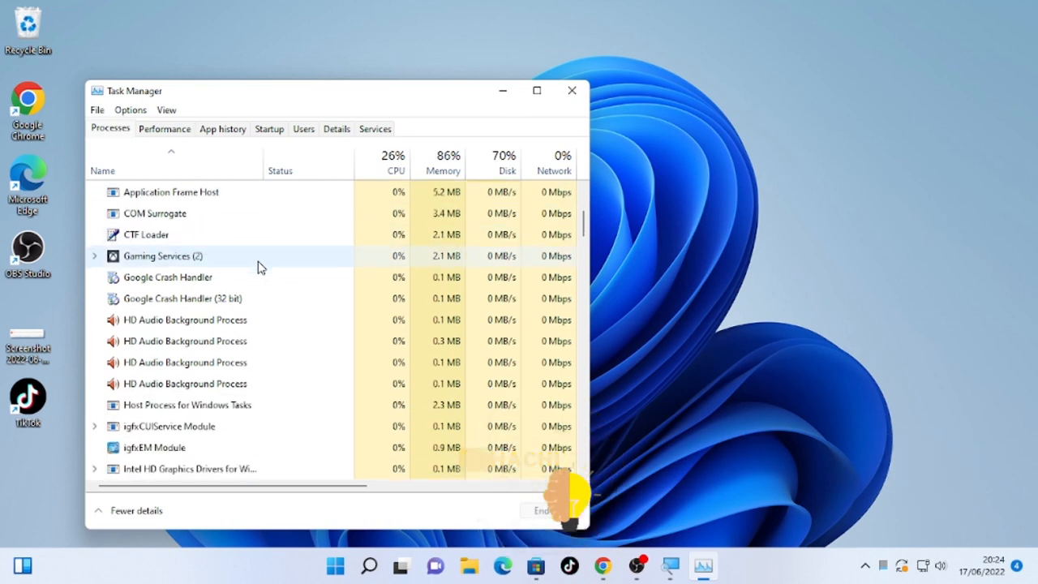
scroll("down", 3)
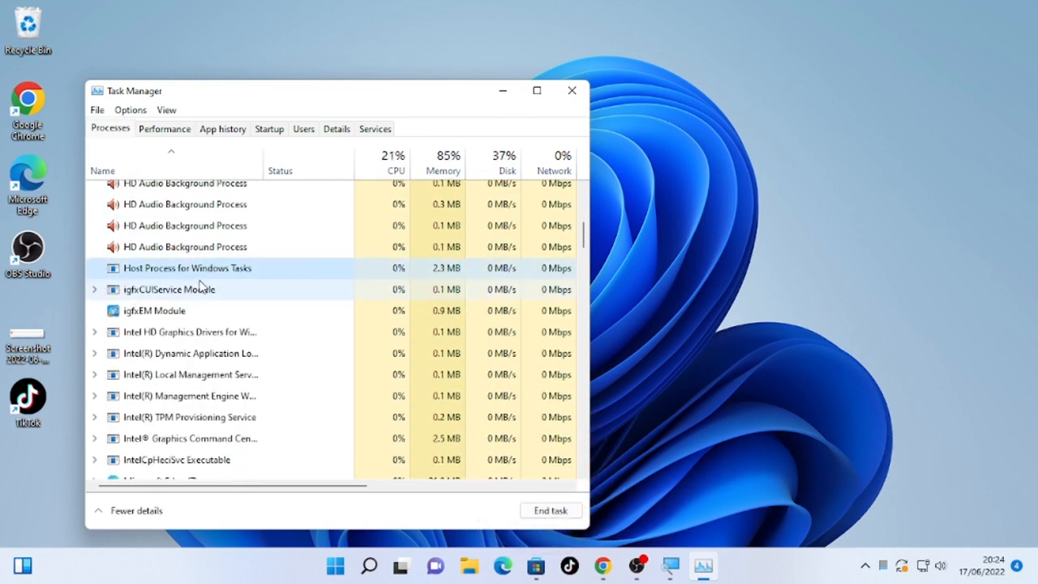
scroll("down", 3)
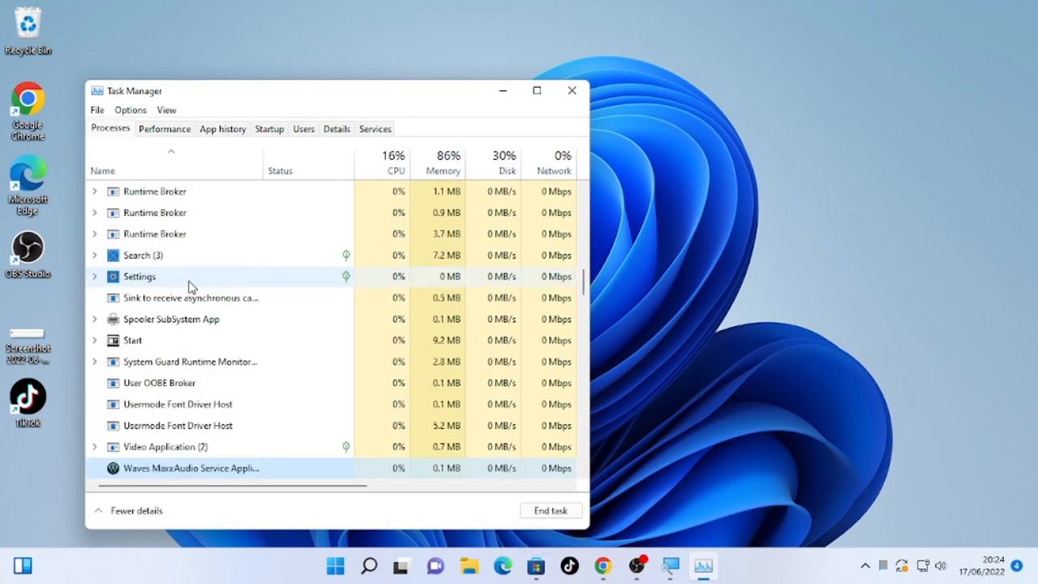
scroll("down", 3)
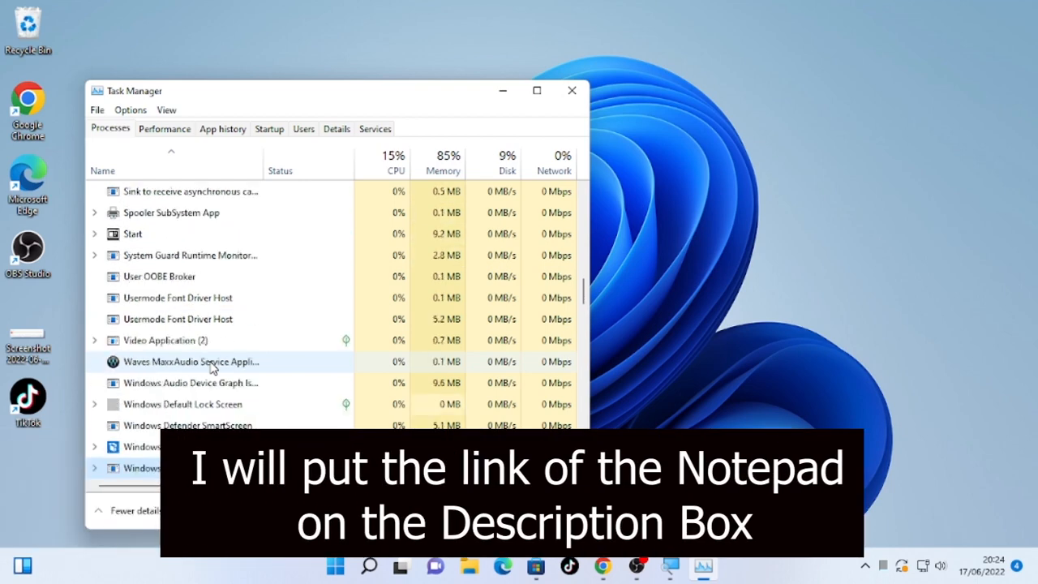
scroll("down", 3)
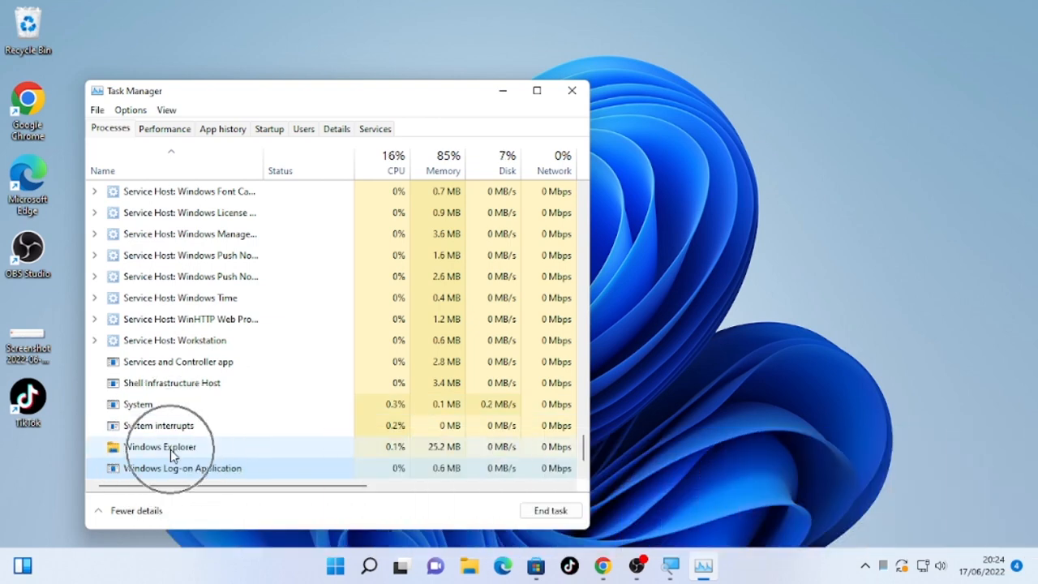
left_click(159, 448)
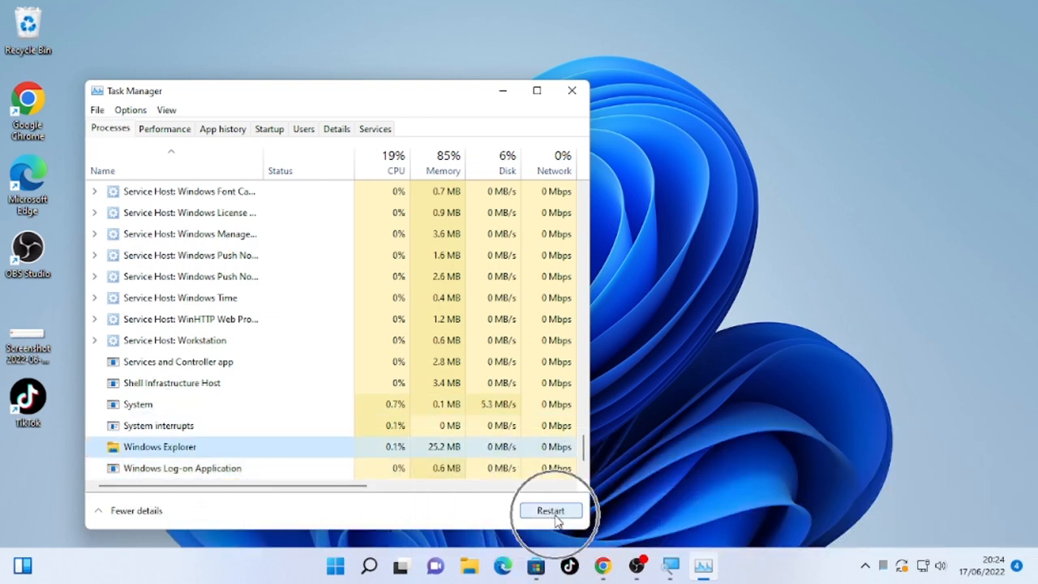
left_click(551, 509)
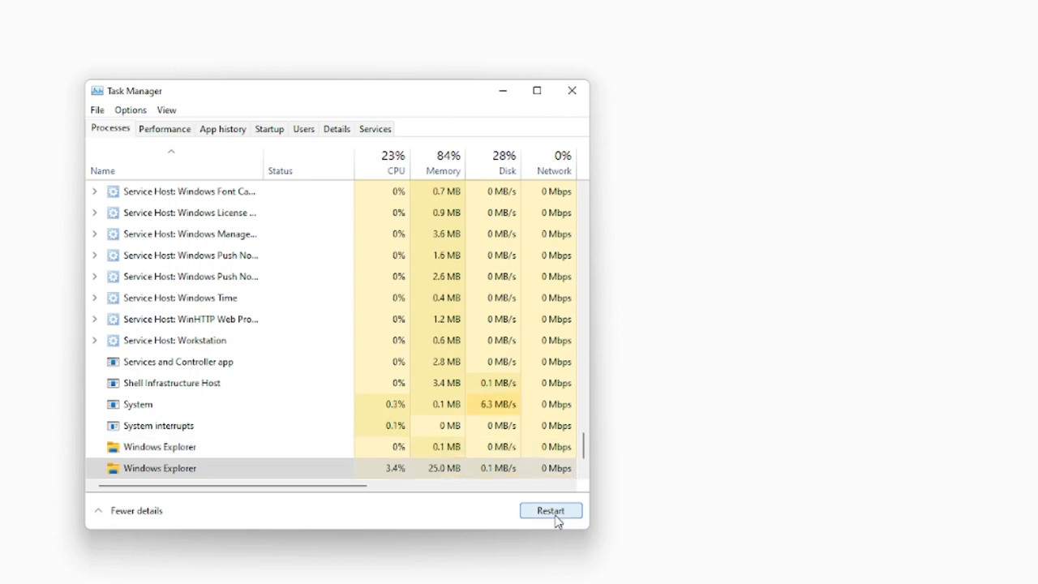
left_click(552, 509)
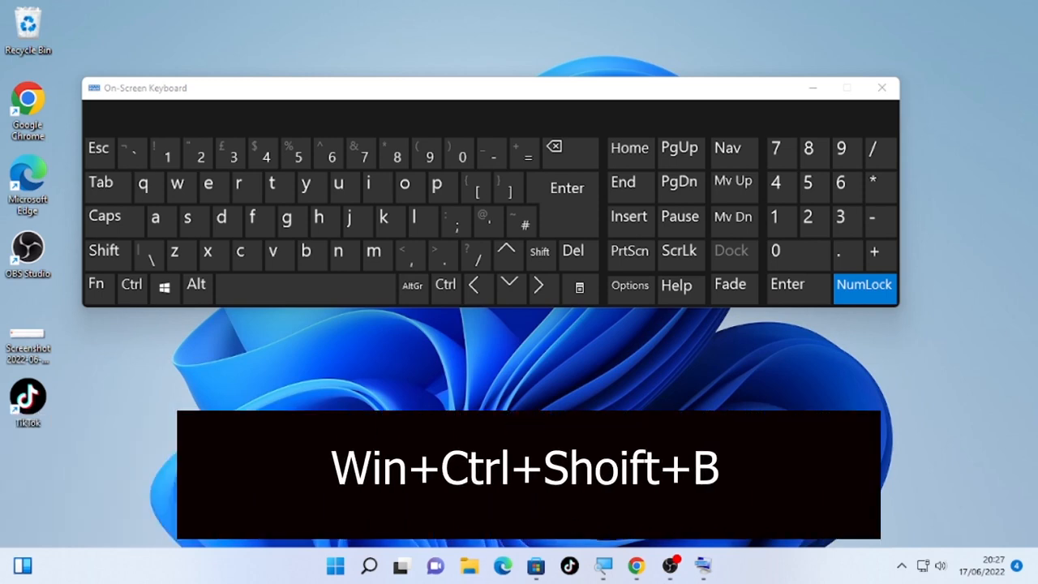
Step: Enter the Win+Ctrl+Shift+B display driver reset on the On-Screen Keyboard, then close it
left_click(132, 285)
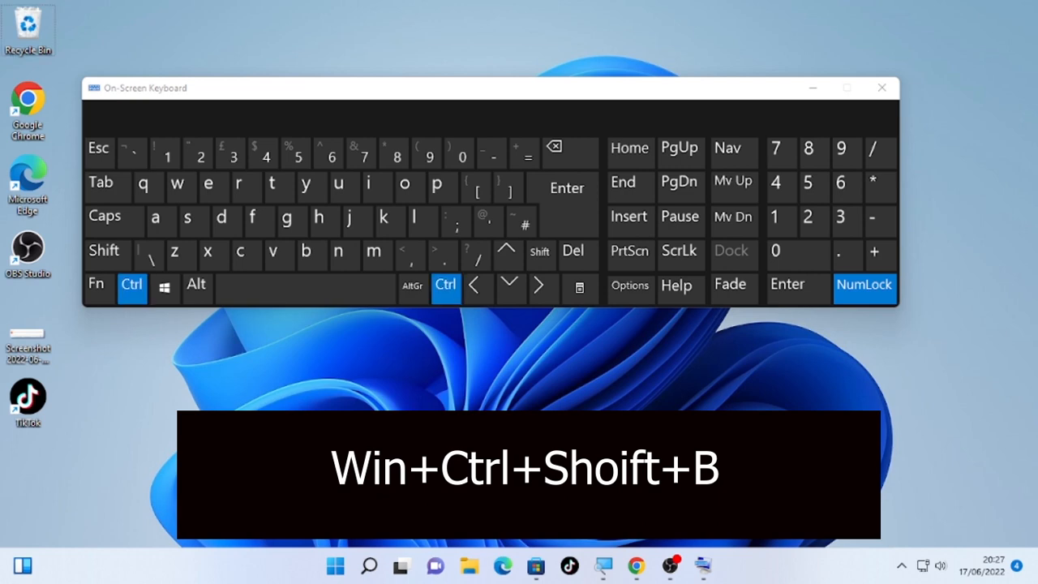
left_click(104, 251)
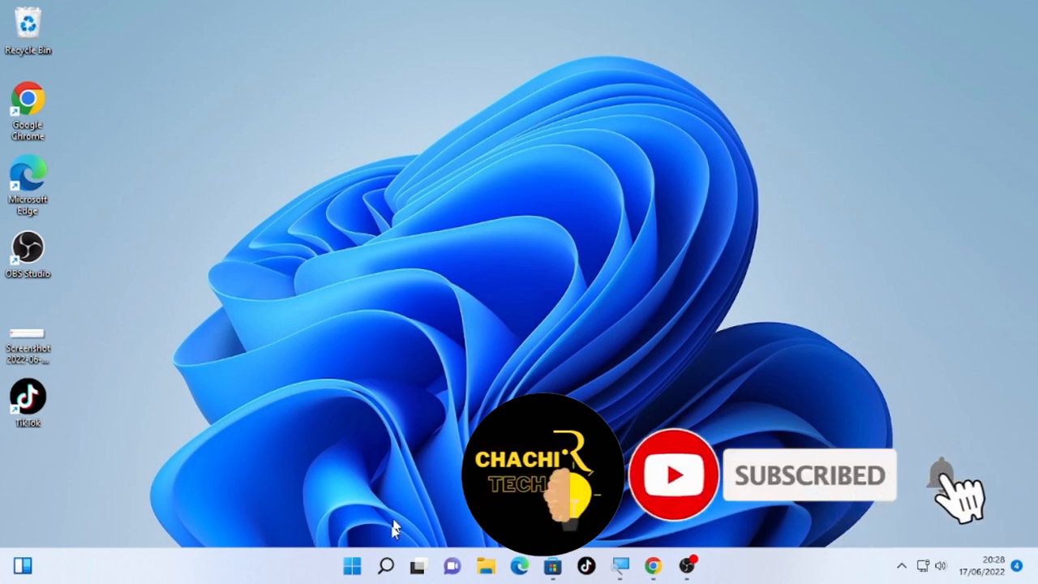
Step: Search 'device manager' from Start so Device Manager shows as the best match
left_click(386, 565)
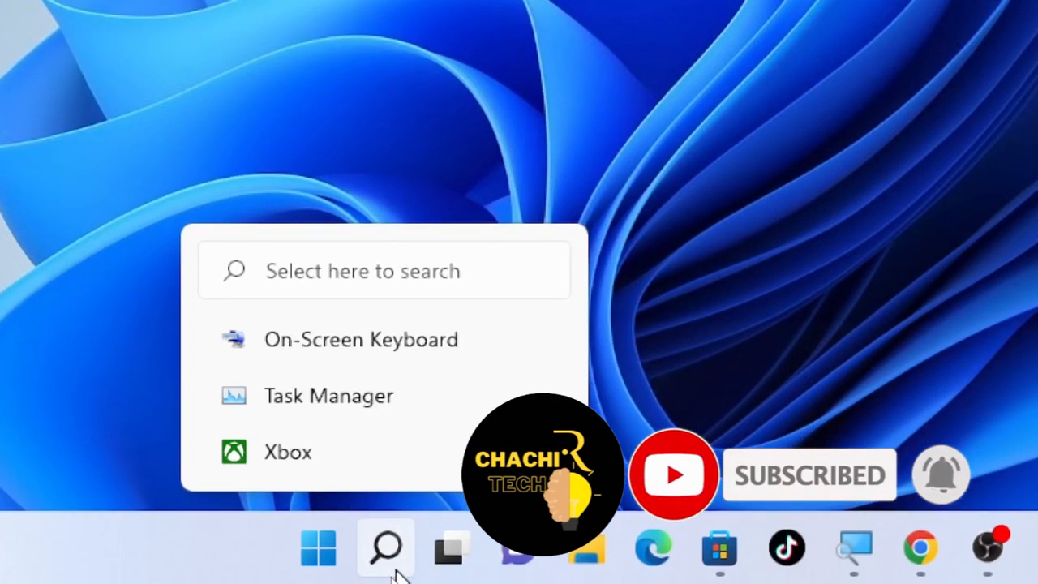
left_click(386, 549)
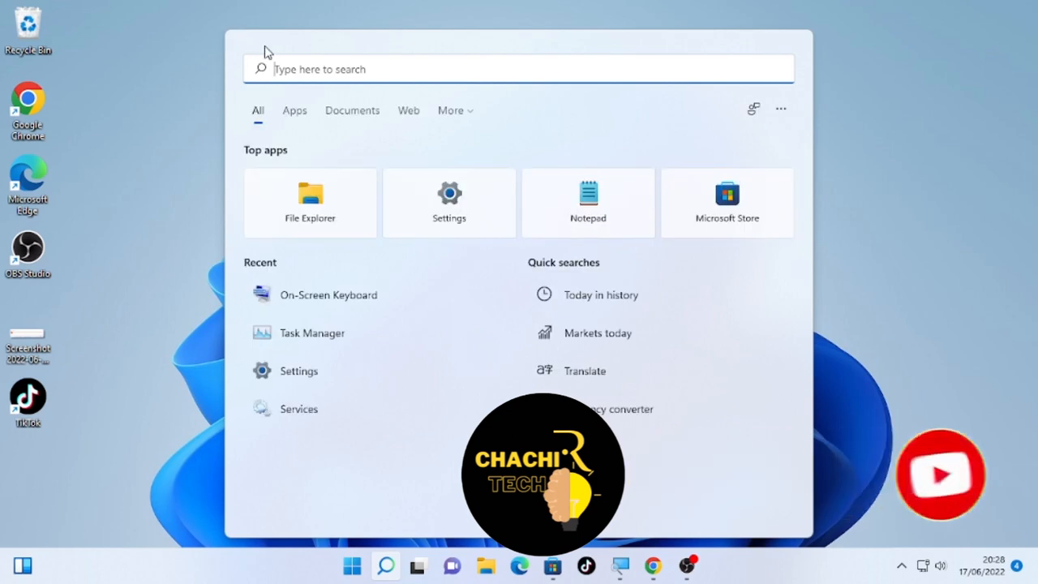
type("de")
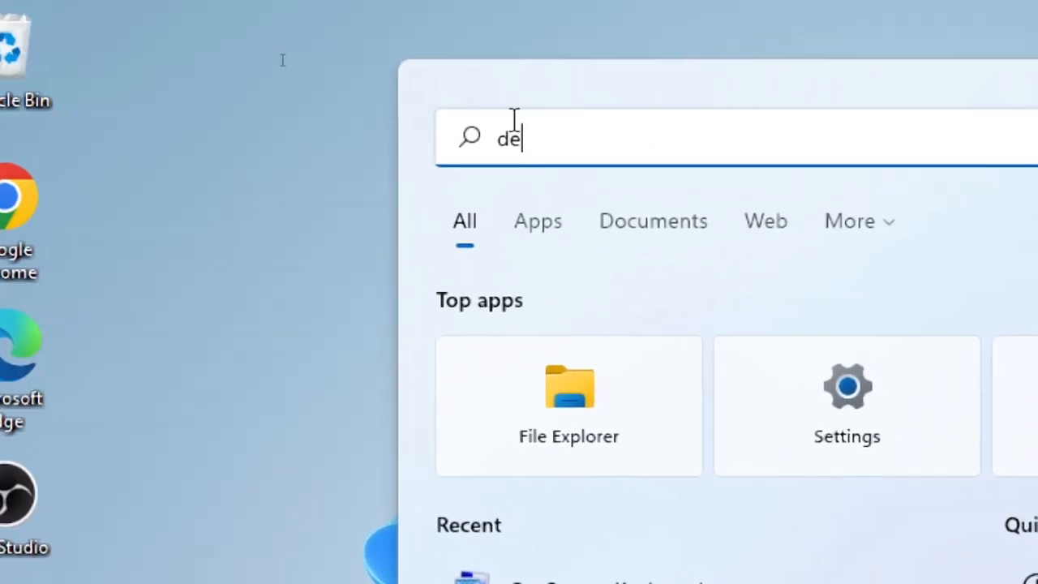
type("vice manager")
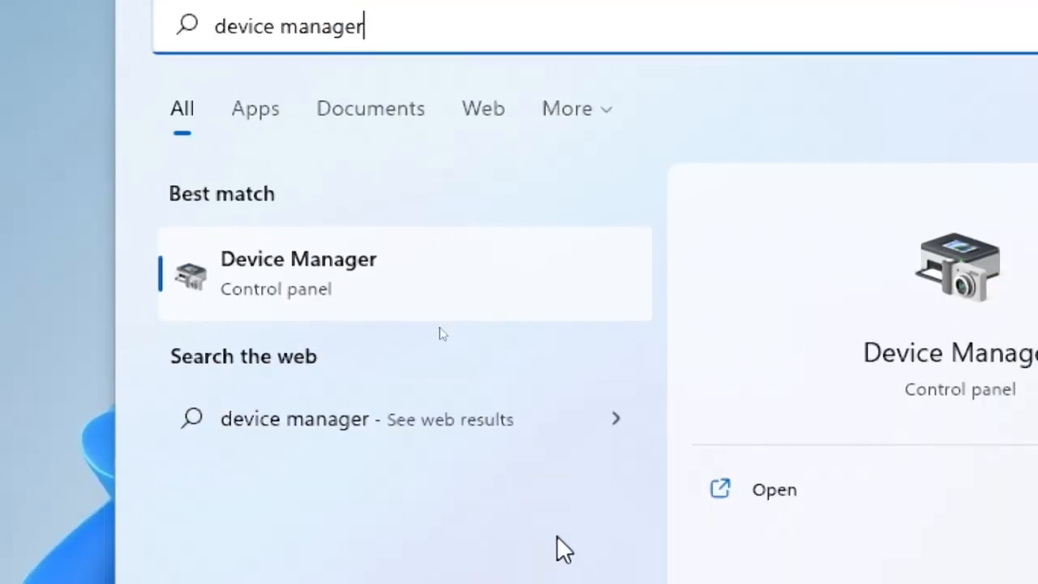
mouse_move(360, 267)
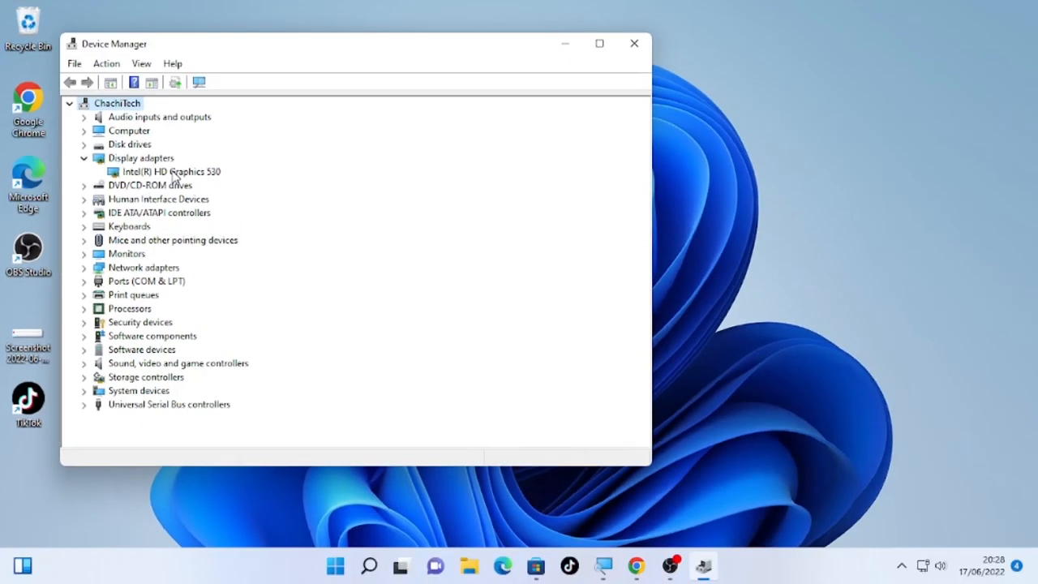
Step: Update the Intel(R) HD Graphics 530 driver automatically, confirm it is current, and close Device Manager
right_click(170, 172)
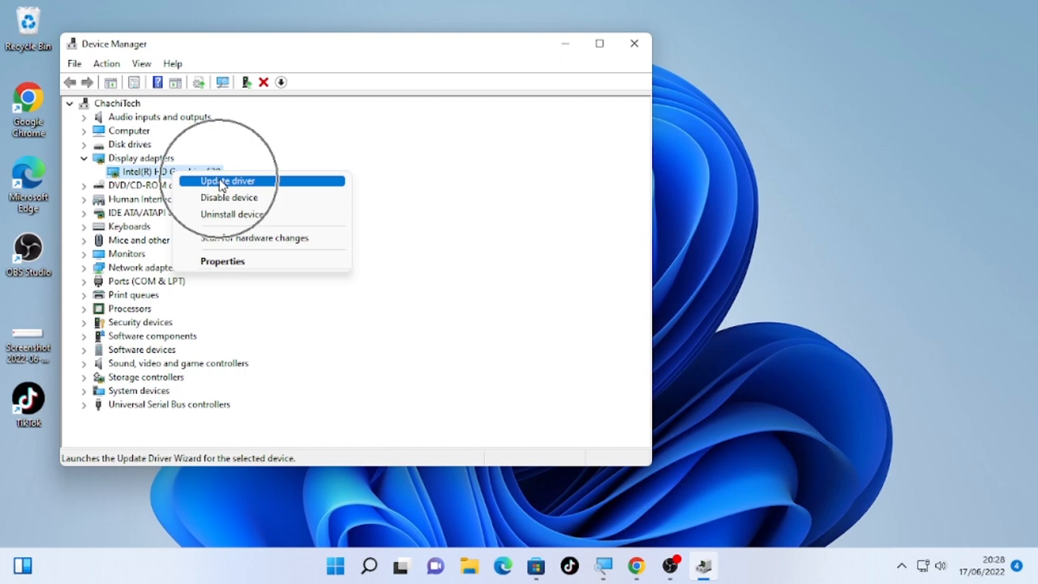
left_click(227, 181)
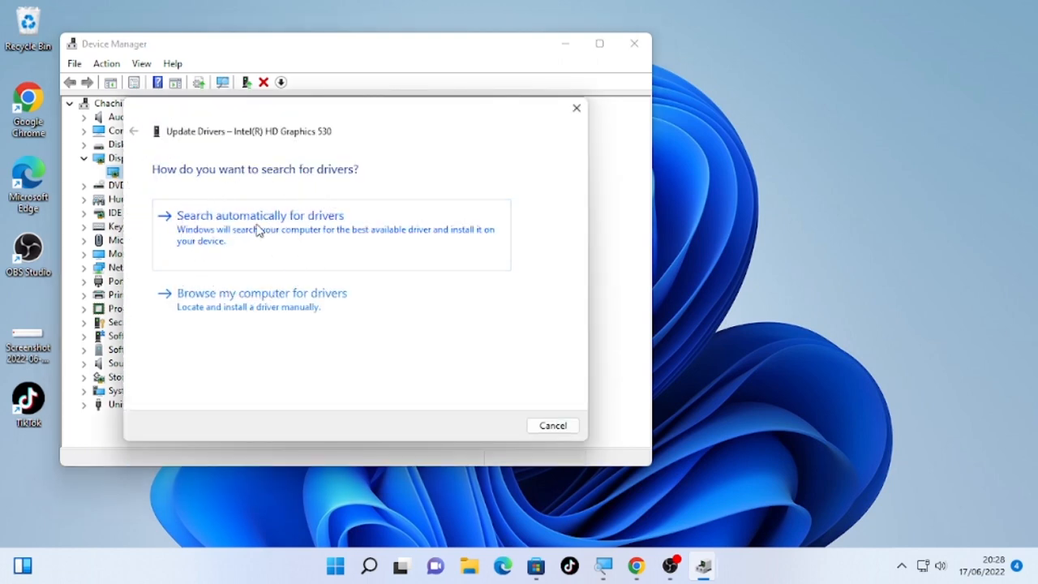
left_click(259, 214)
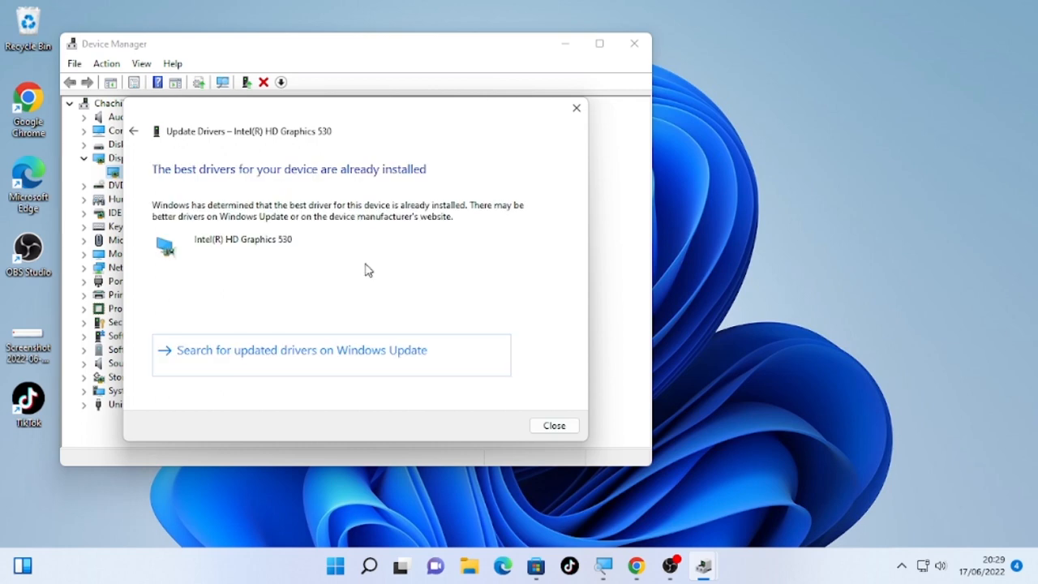
mouse_move(348, 198)
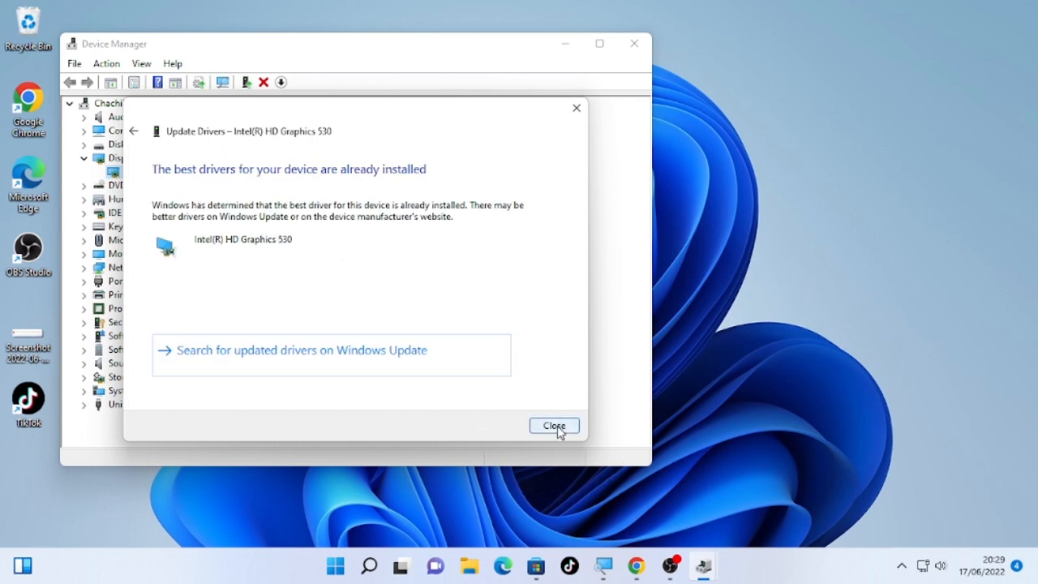
left_click(555, 425)
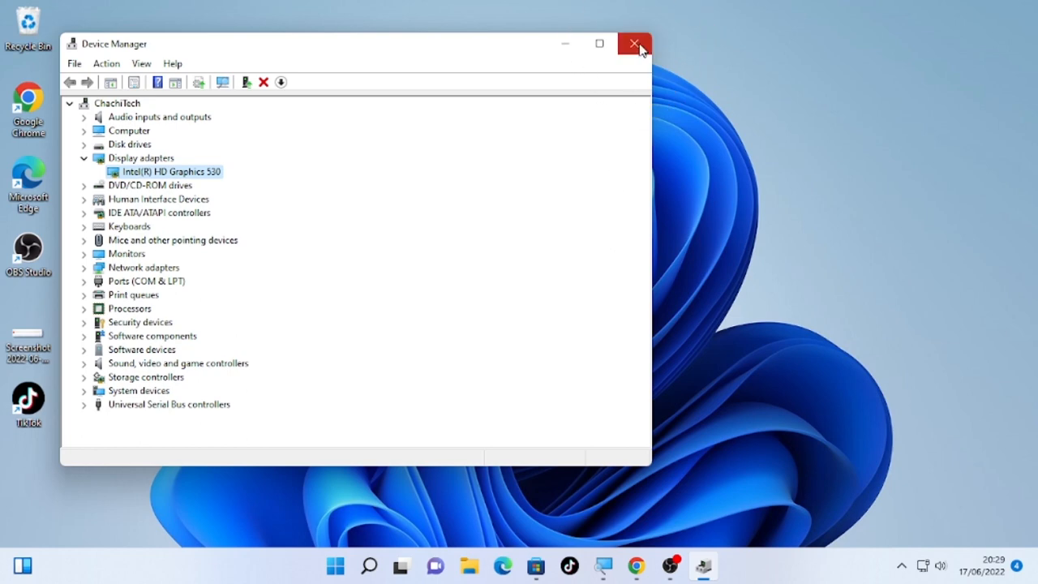
left_click(635, 43)
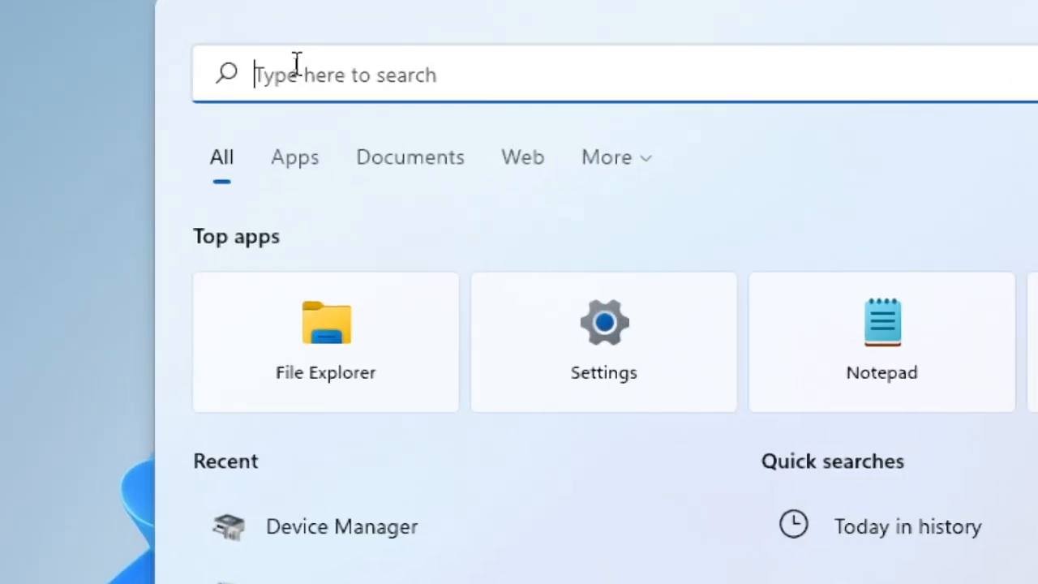
Step: Launch the Run app from search and run msconfig to start System Configuration
type("run")
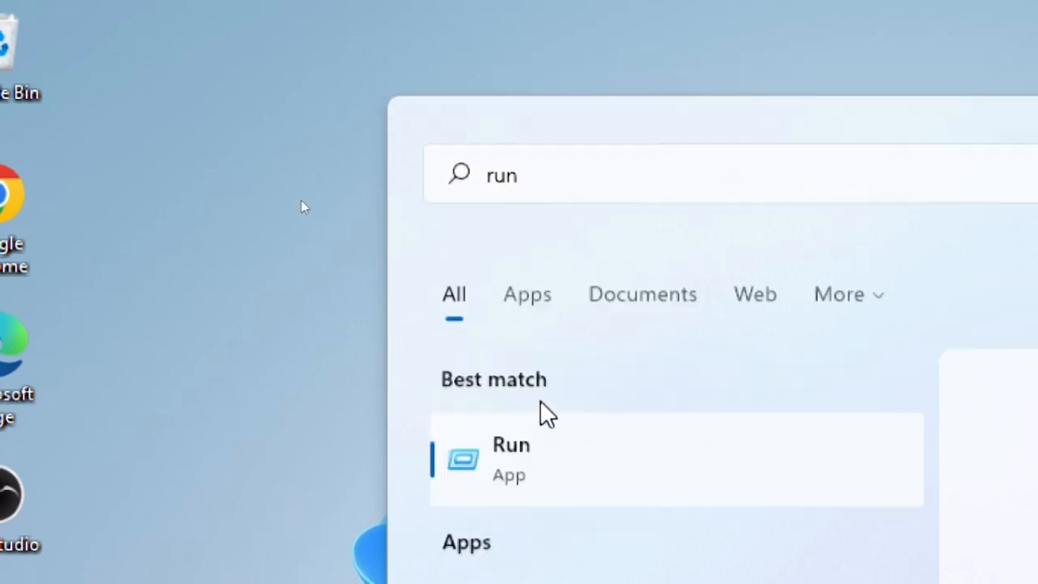
left_click(511, 458)
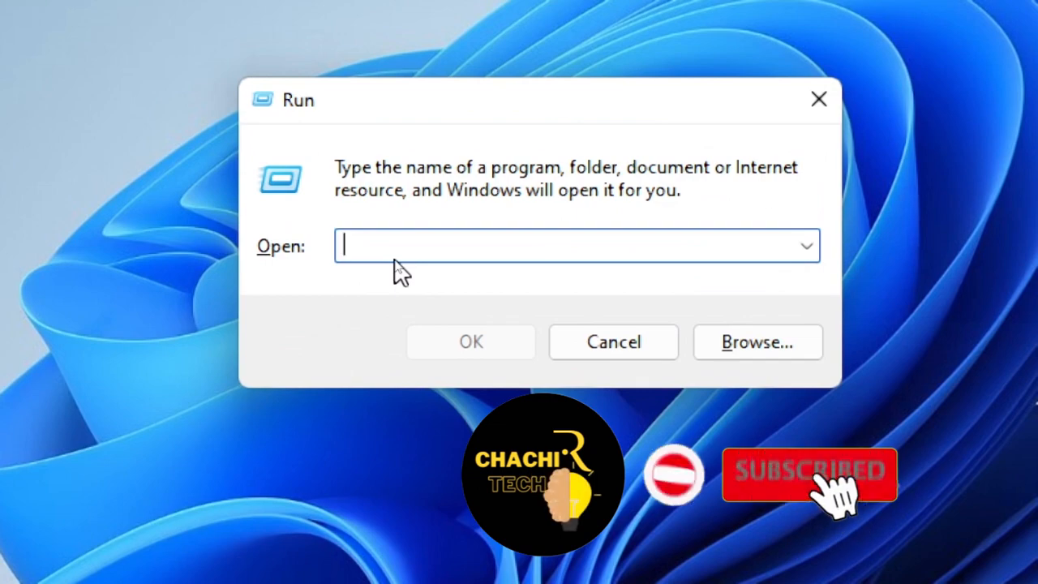
type("msconf")
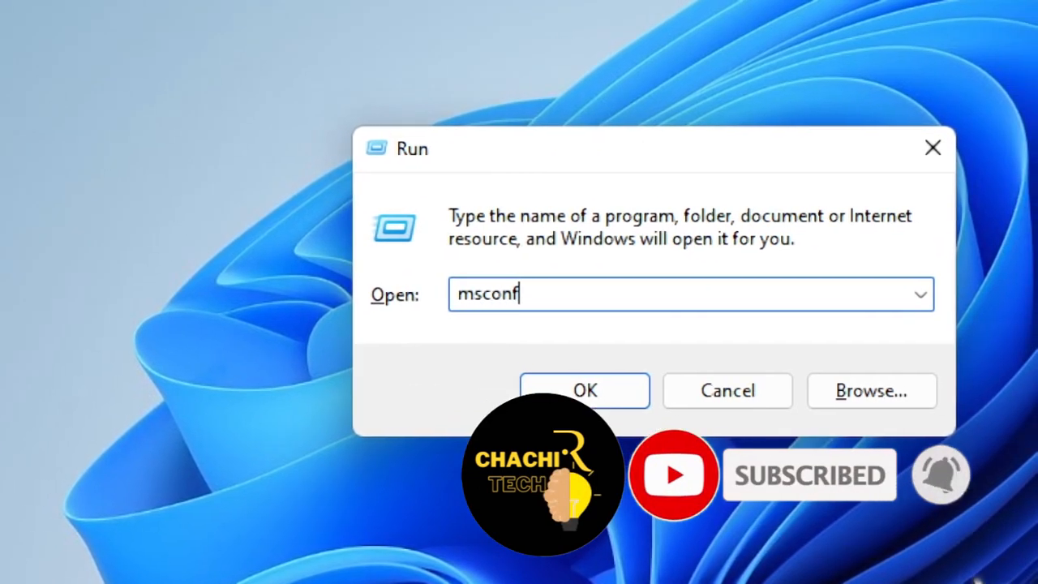
type("ig")
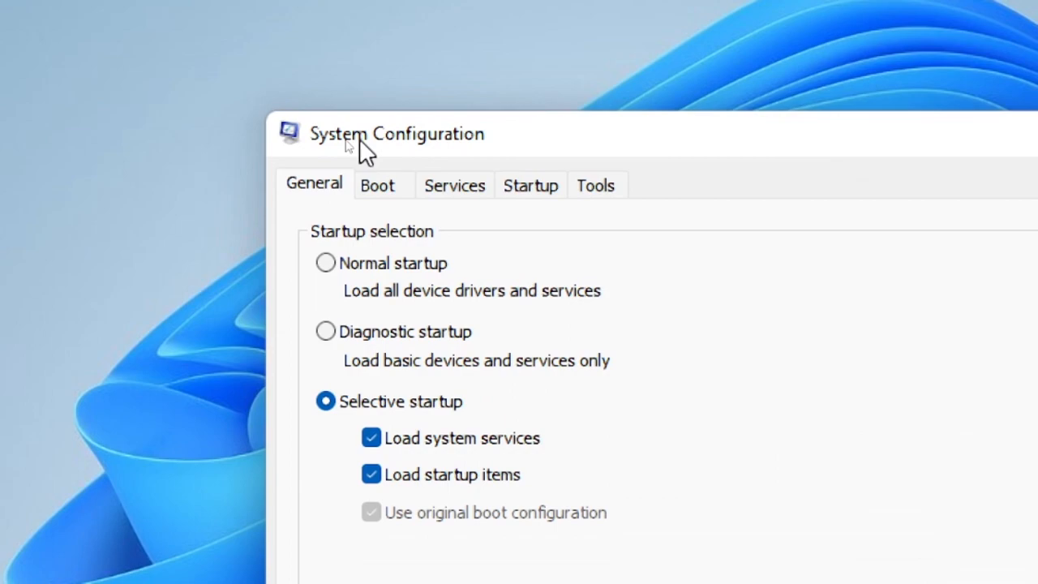
mouse_move(461, 205)
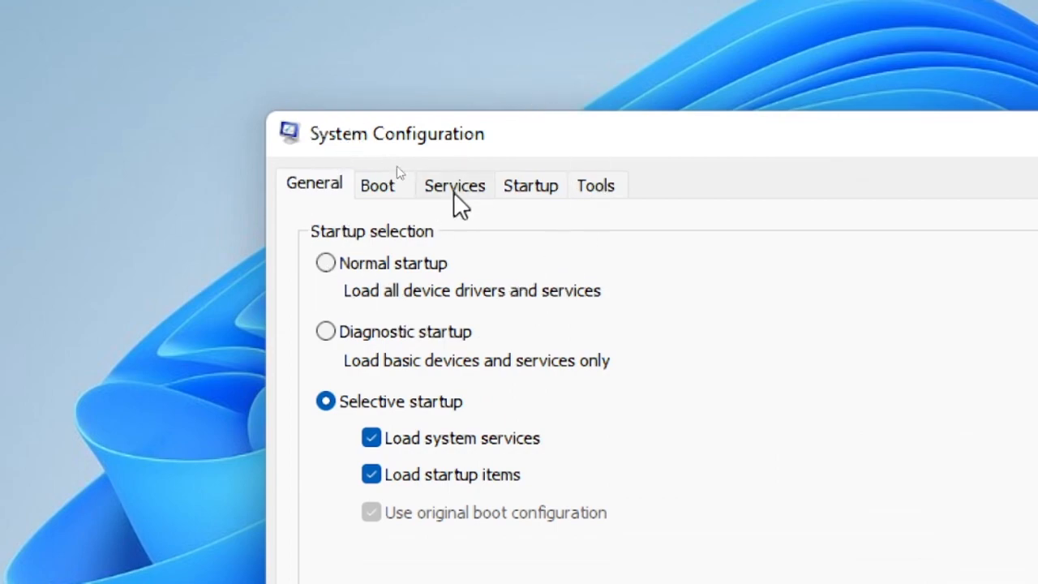
Step: On Services, hide all Microsoft services, disable the remaining third-party ones, and apply
left_click(454, 185)
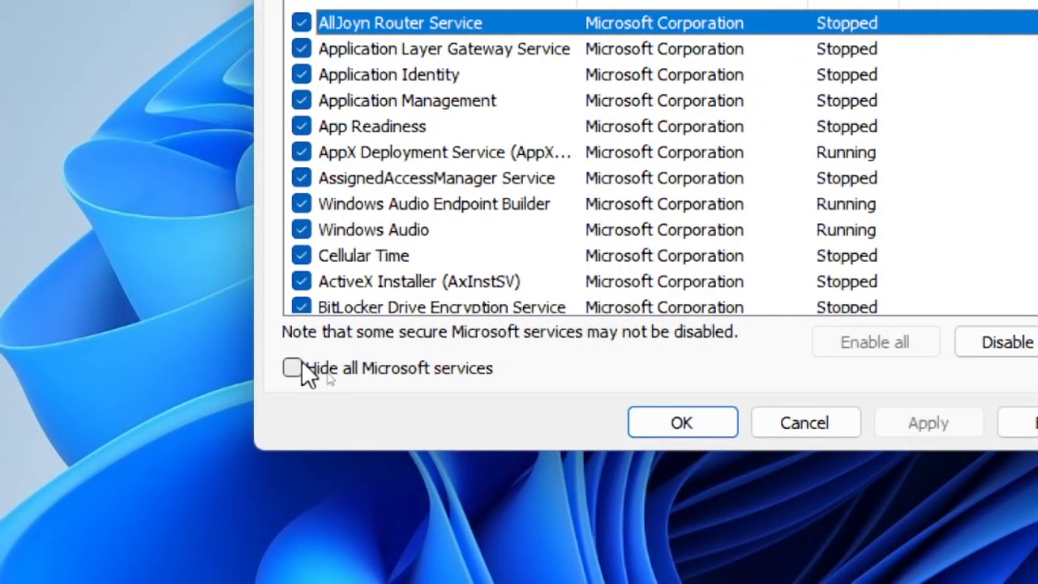
left_click(292, 366)
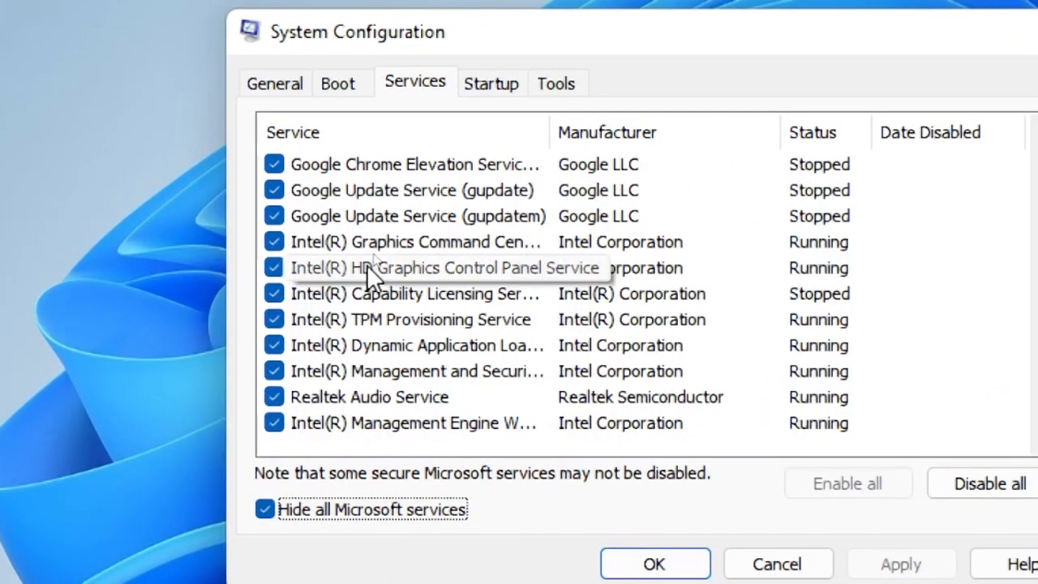
scroll("up", 3)
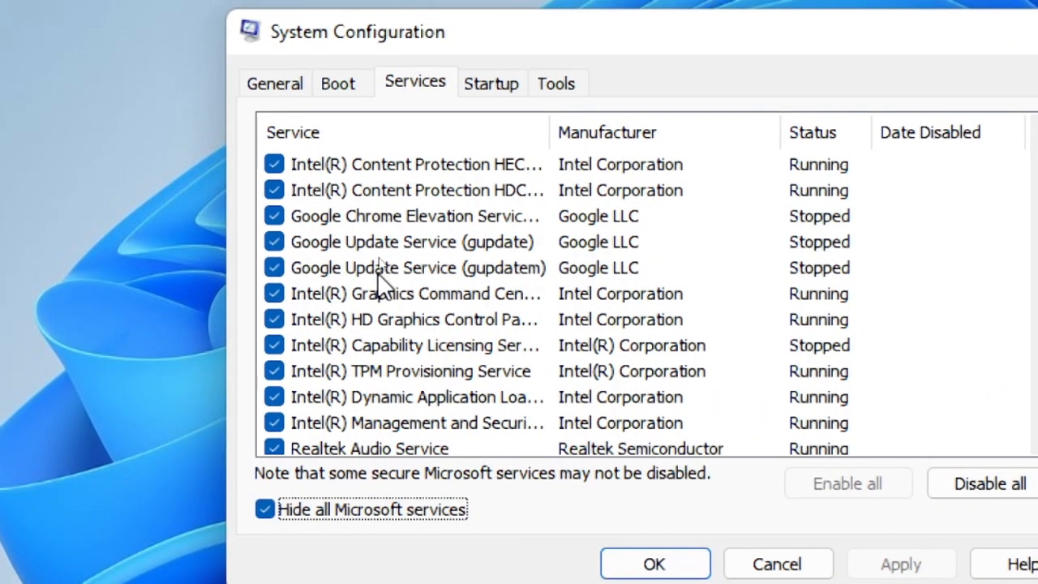
mouse_move(419, 275)
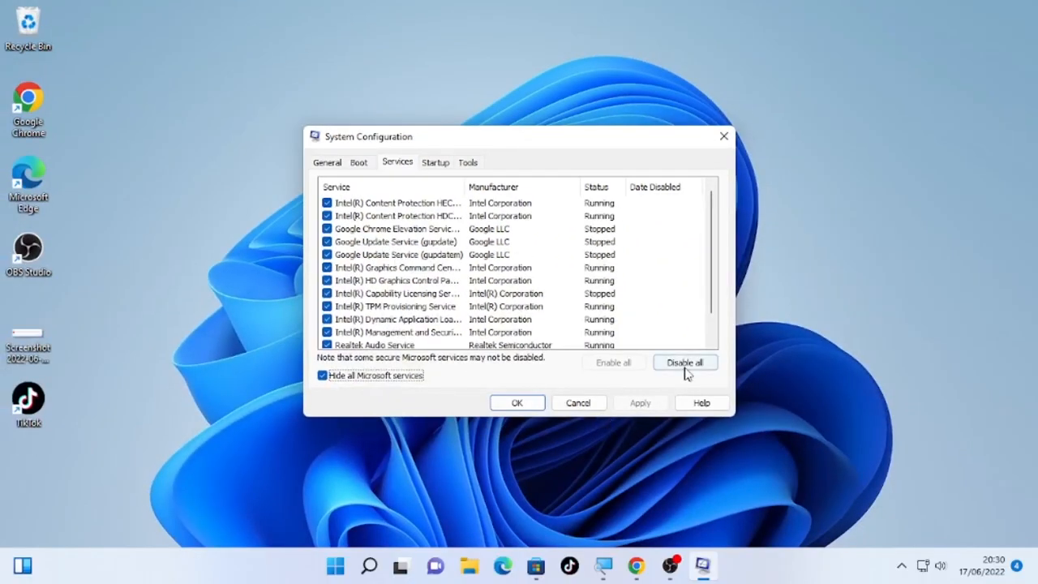
left_click(685, 362)
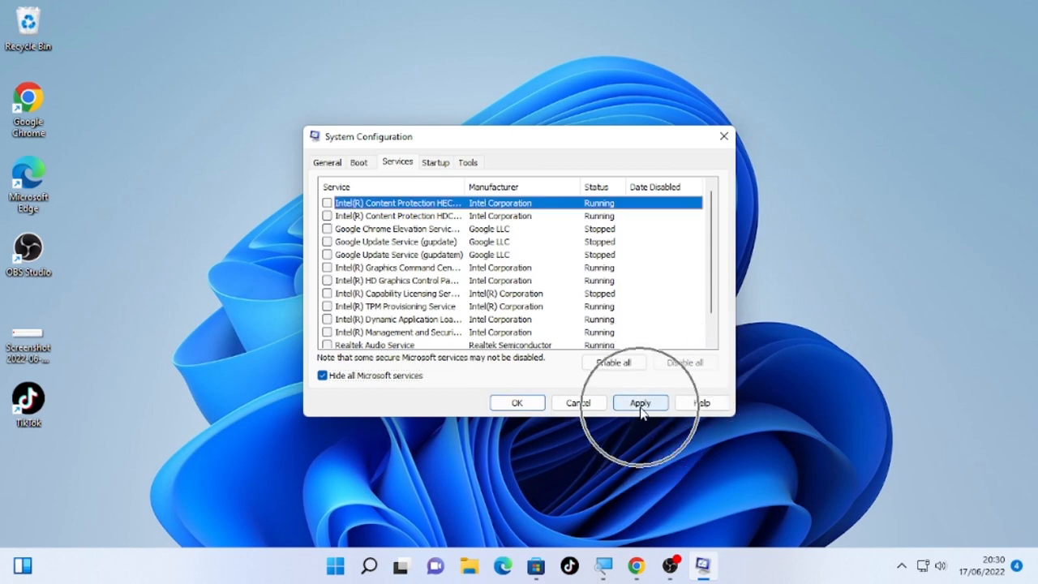
left_click(639, 403)
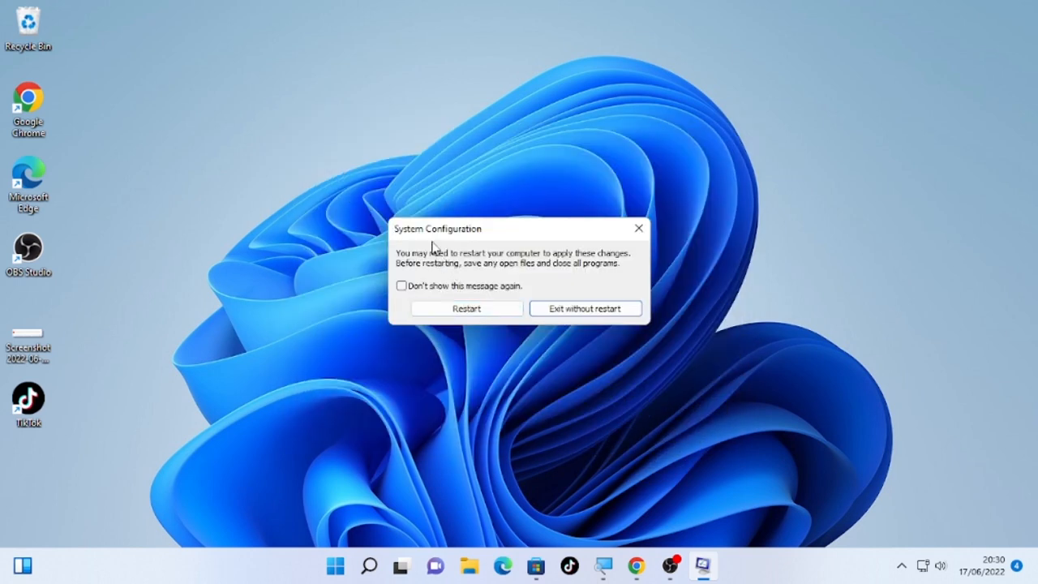